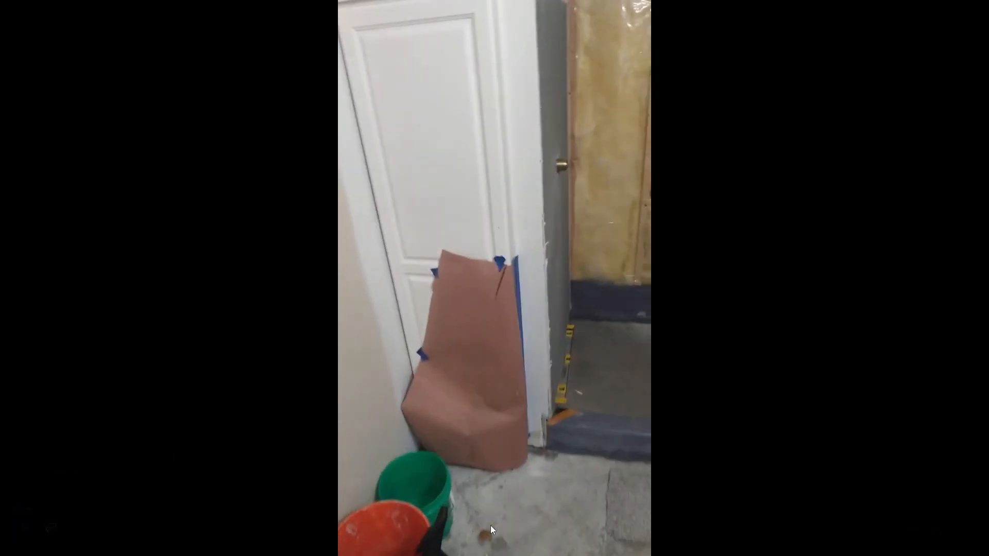
Start the shower pan build video and let it play past the 1:40 mark.
left_click(494, 528)
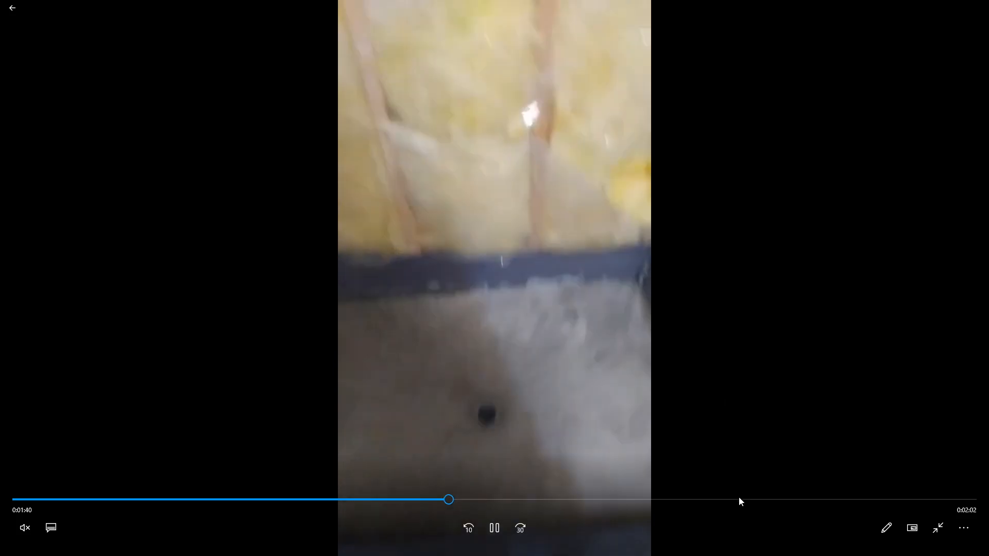
Scrub the seek bar through 2:49 and 2:37 to the 3:42 end, then pause.
left_click_drag(447, 500, 744, 500)
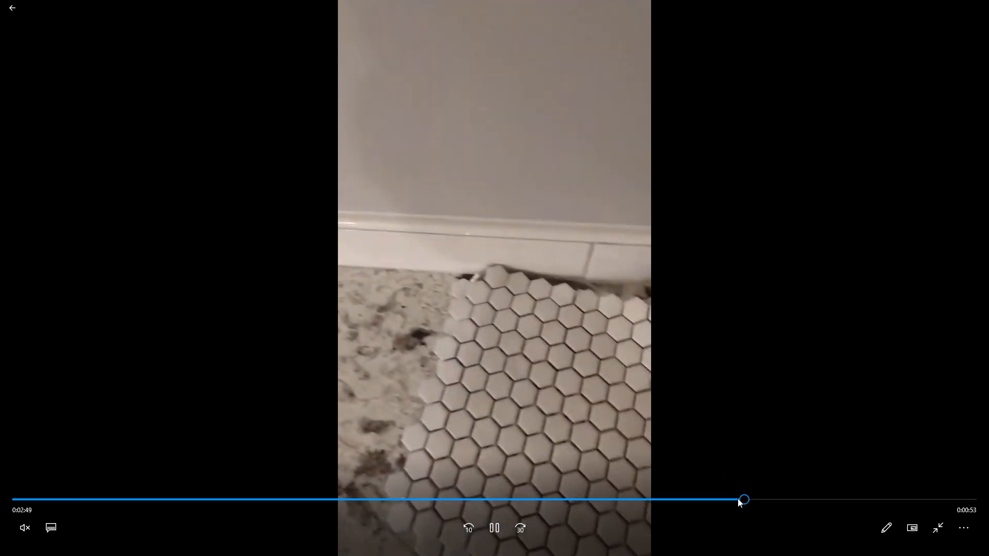
left_click_drag(744, 499, 692, 499)
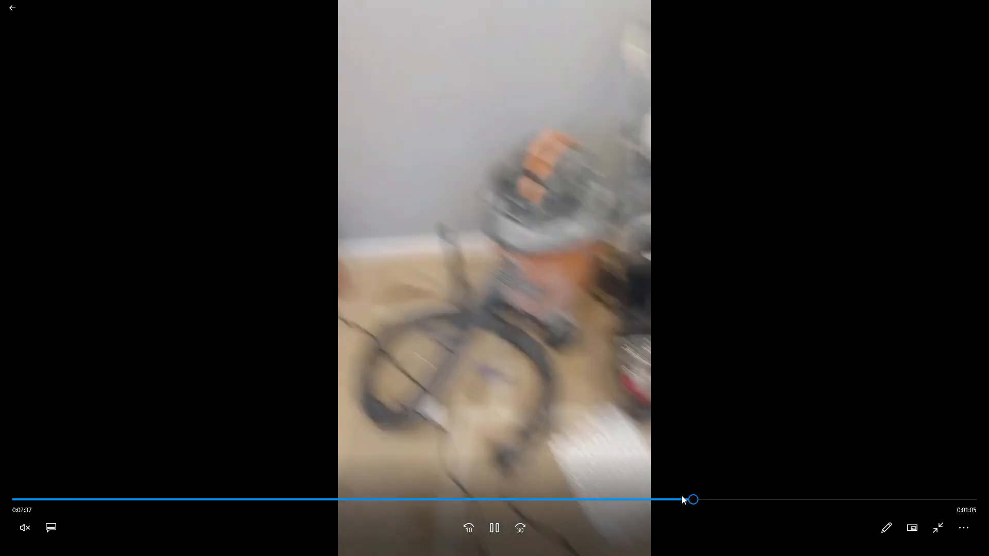
left_click_drag(692, 500, 892, 499)
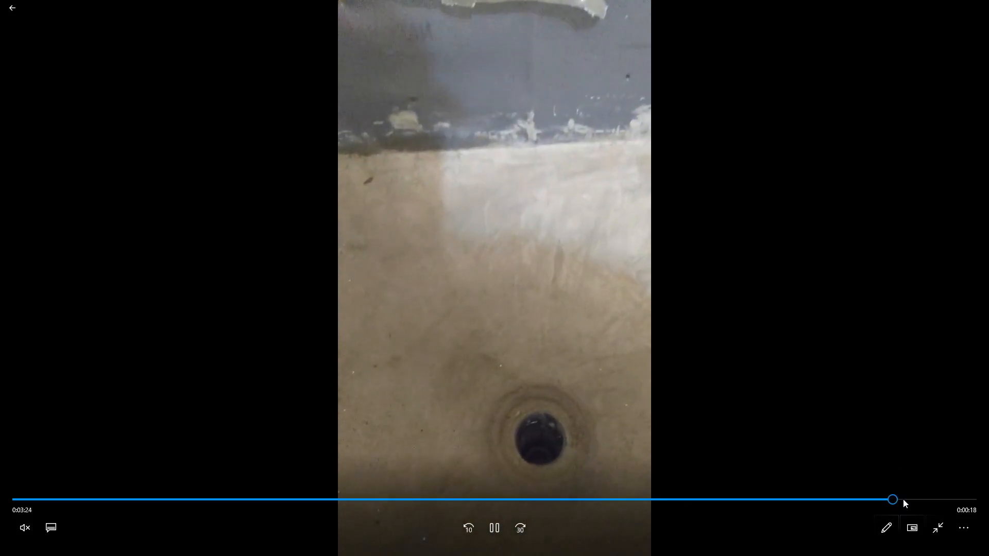
left_click_drag(893, 499, 945, 499)
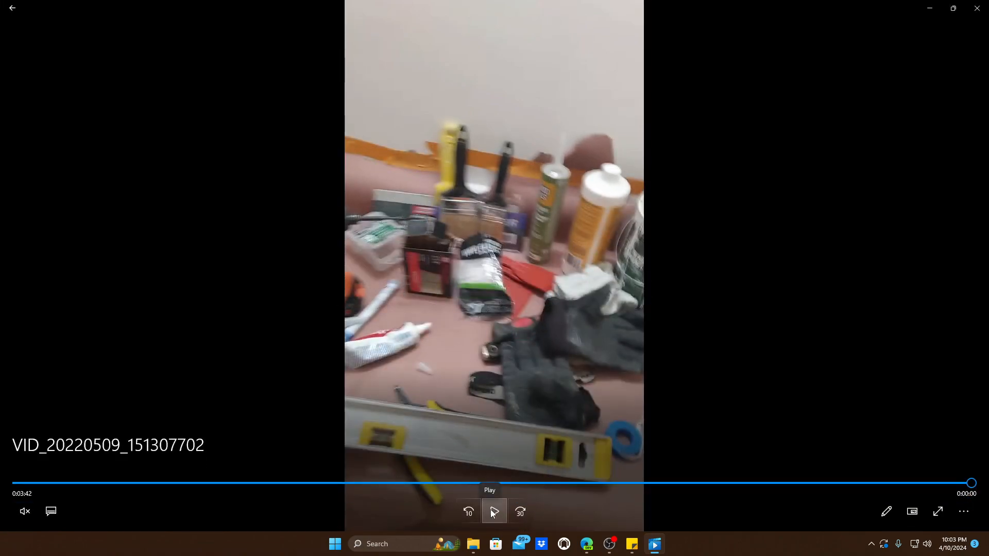
left_click(494, 512)
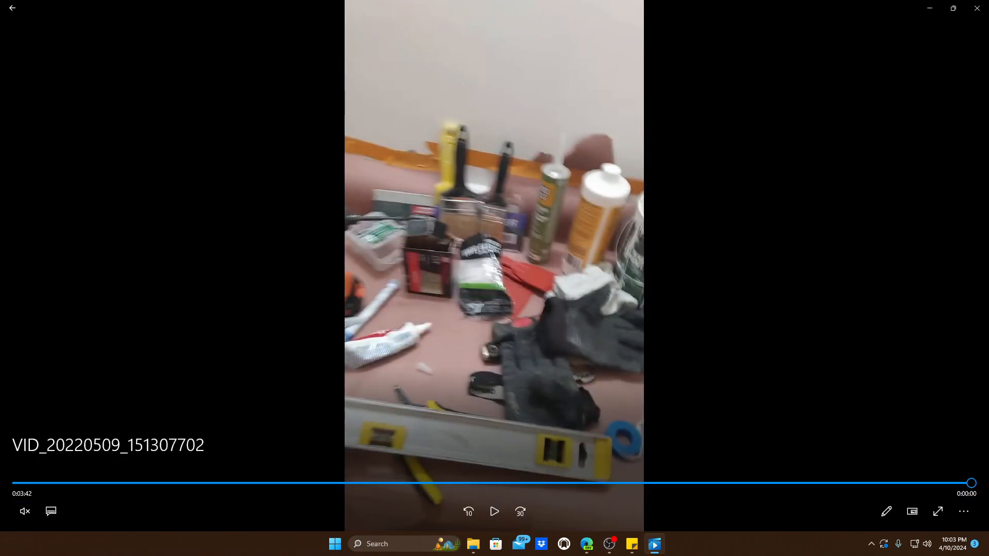